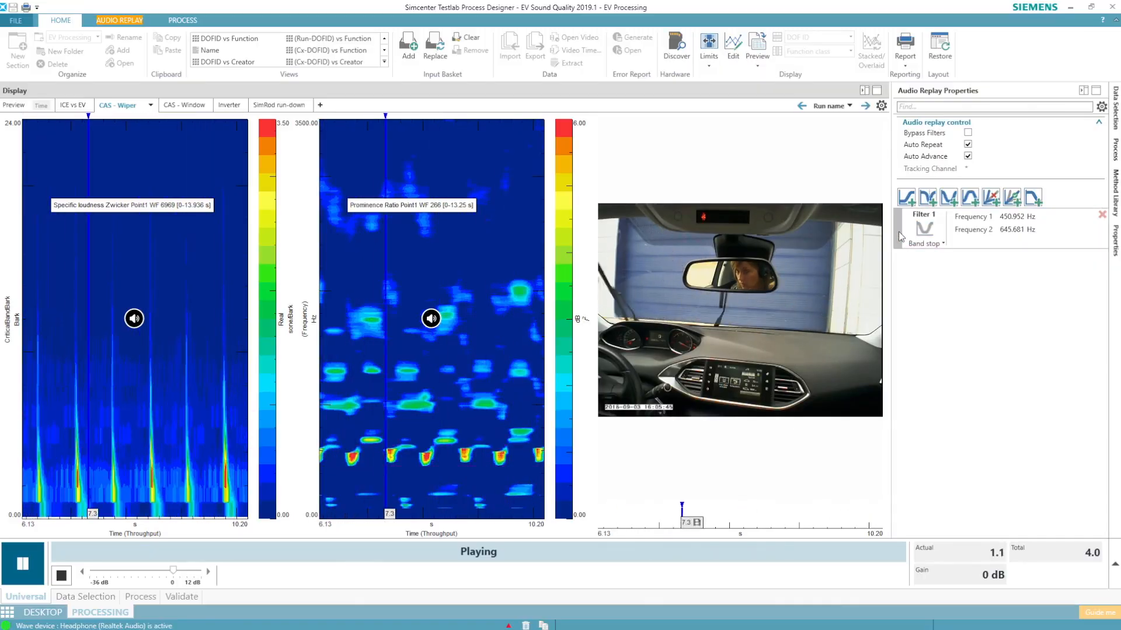
Play the CAS - Wiper run through Audio Replay with the 450.952–645.681 Hz band-stop filter.
{"action": "left_click", "coordinate": [923, 228]}
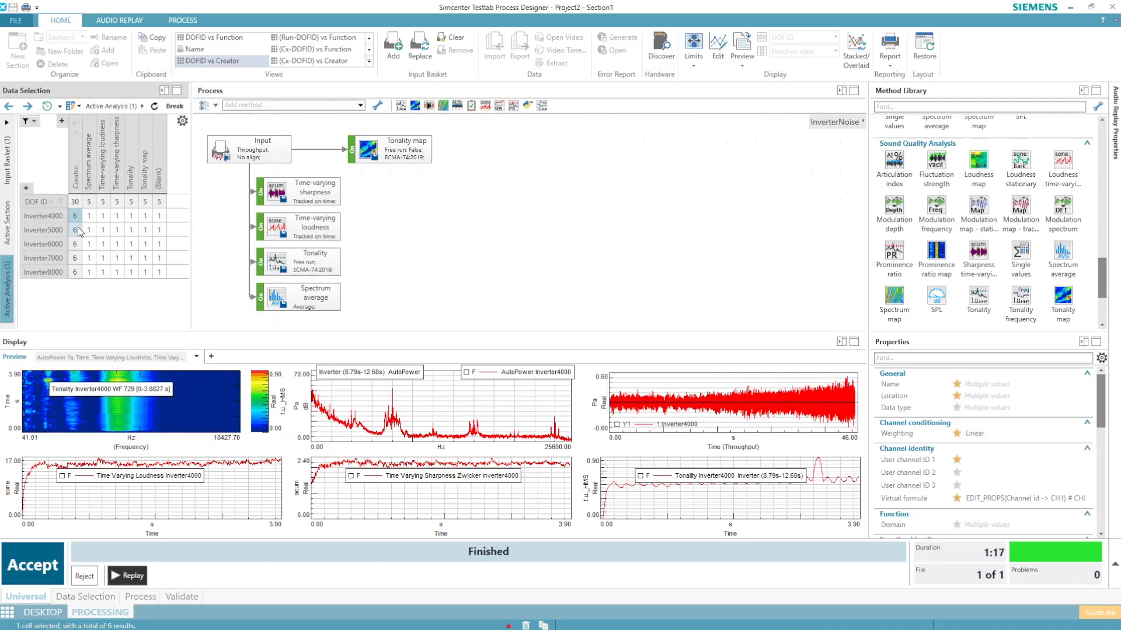
Preview the processed tonality, loudness, sharpness and spectrum results for Inverter6000 then Inverter7000.
{"action": "left_click", "coordinate": [75, 258]}
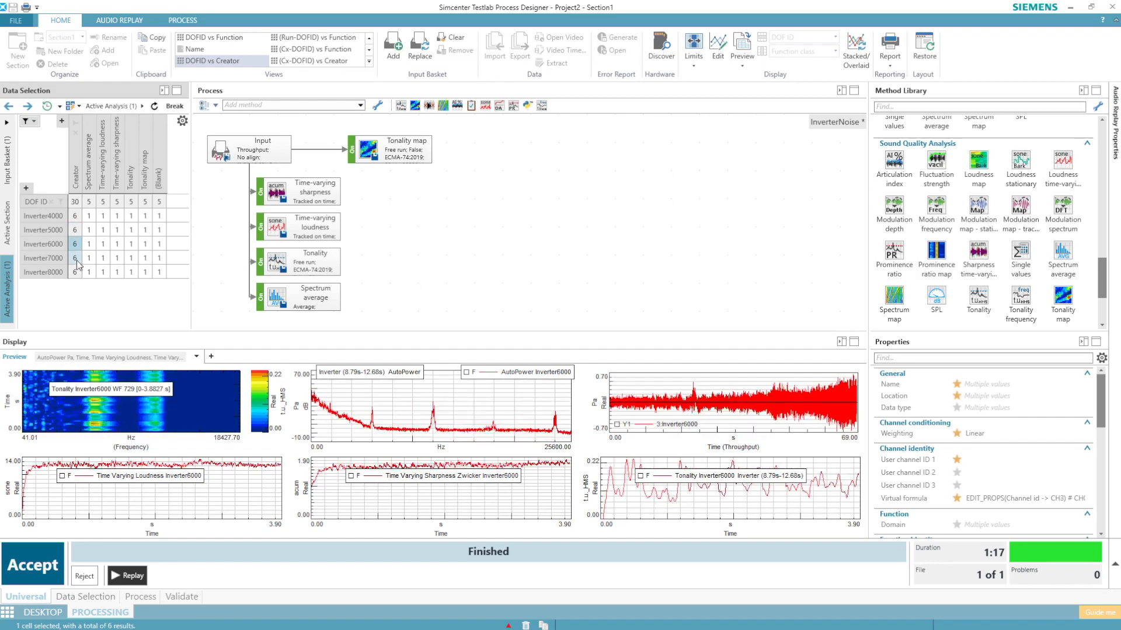
{"action": "left_click", "coordinate": [75, 258]}
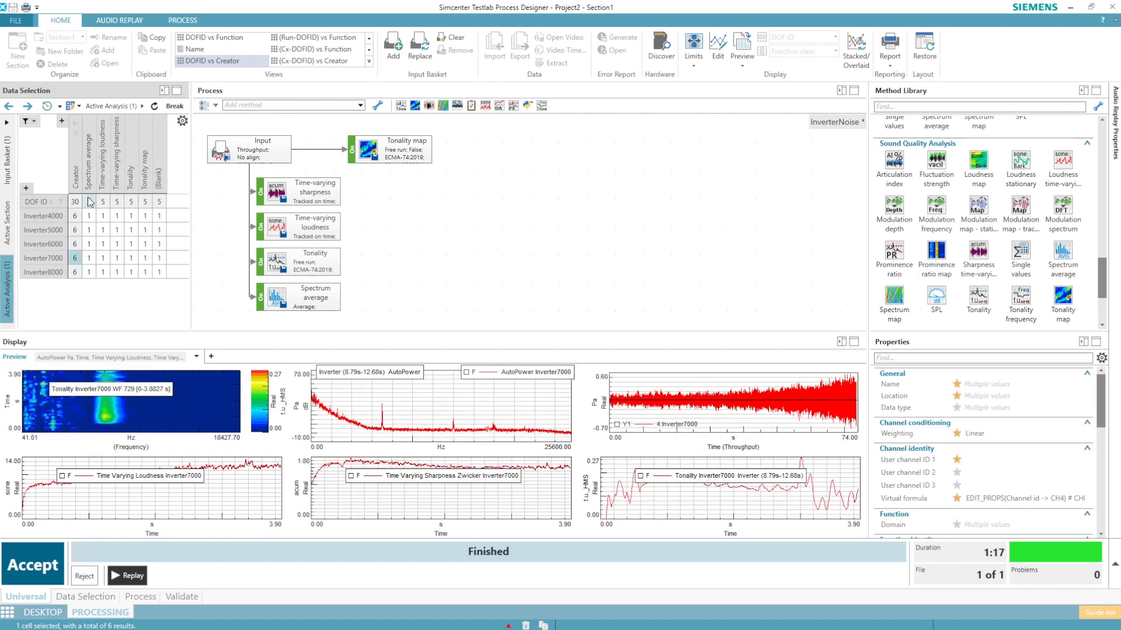